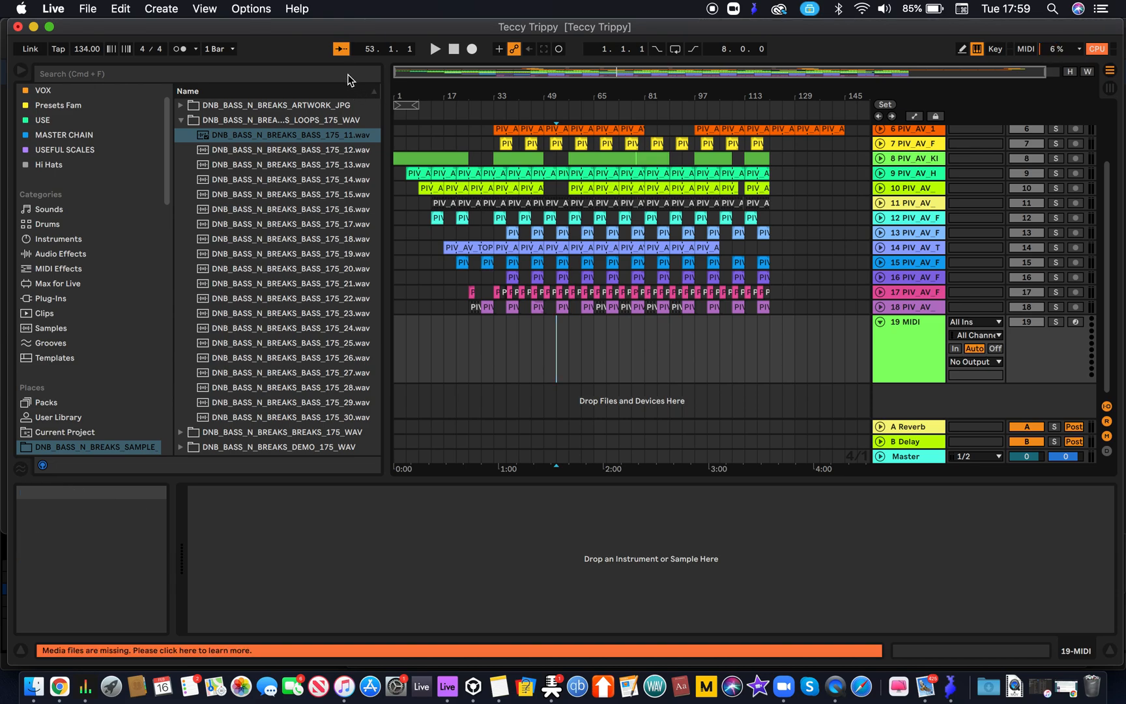
Search the browser for 'SERUM' across all results and select the Serum plug-in entry.
text(SERUM)
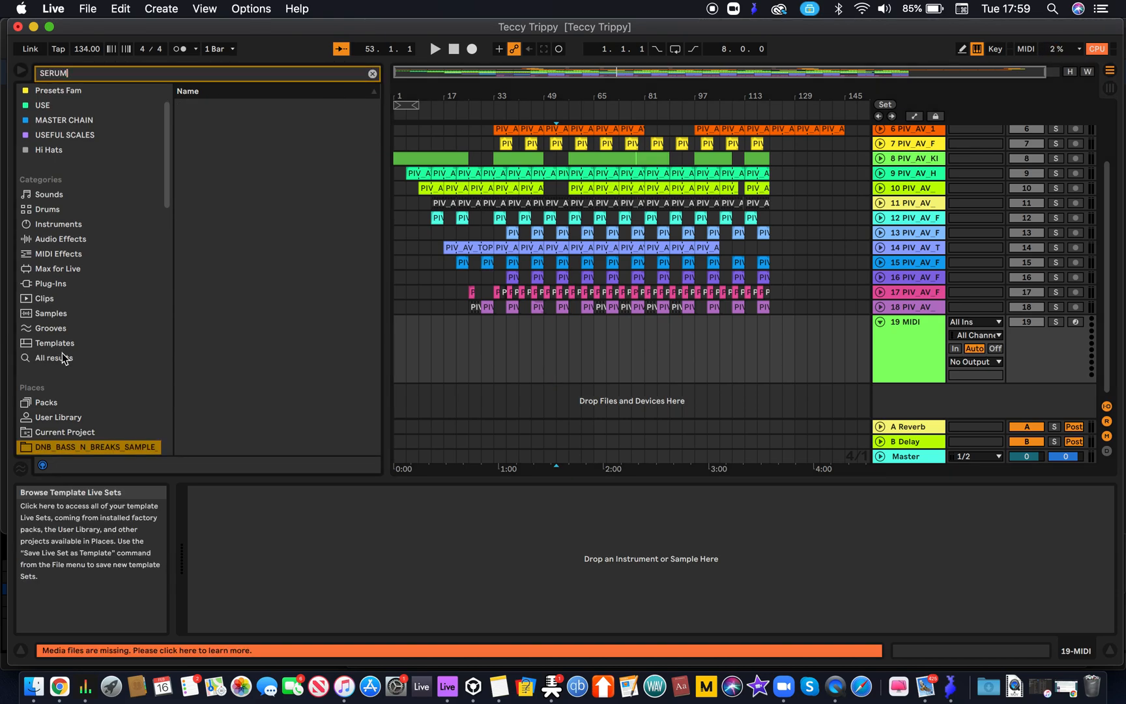
click(52, 357)
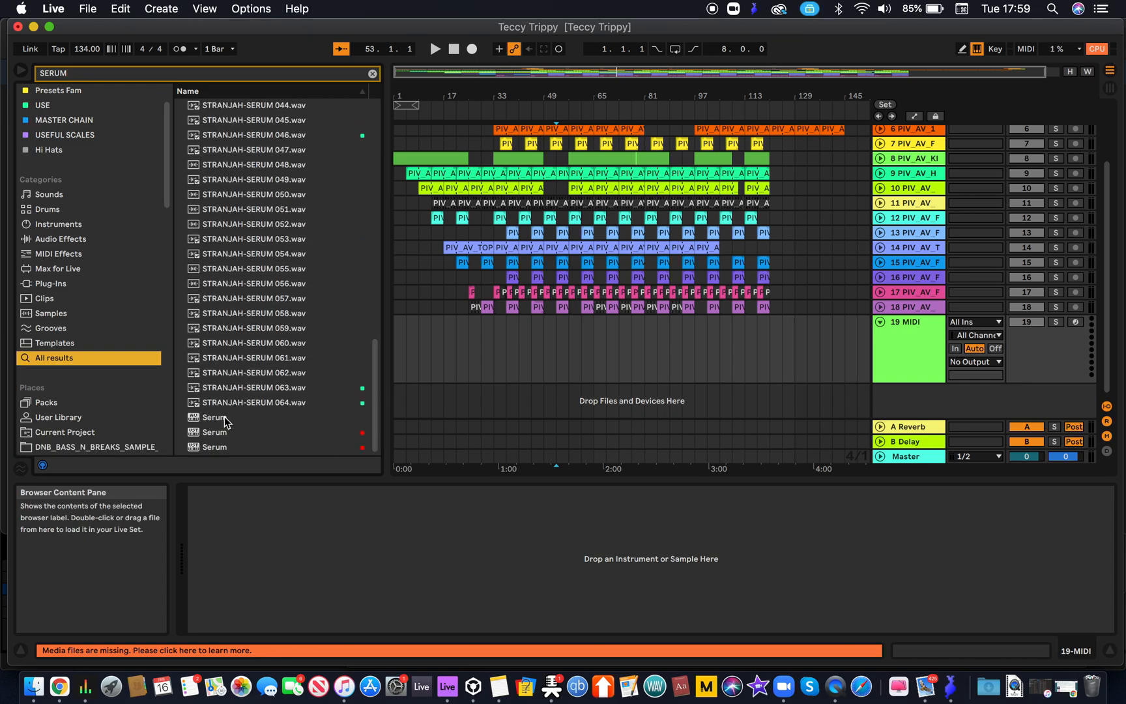
click(213, 432)
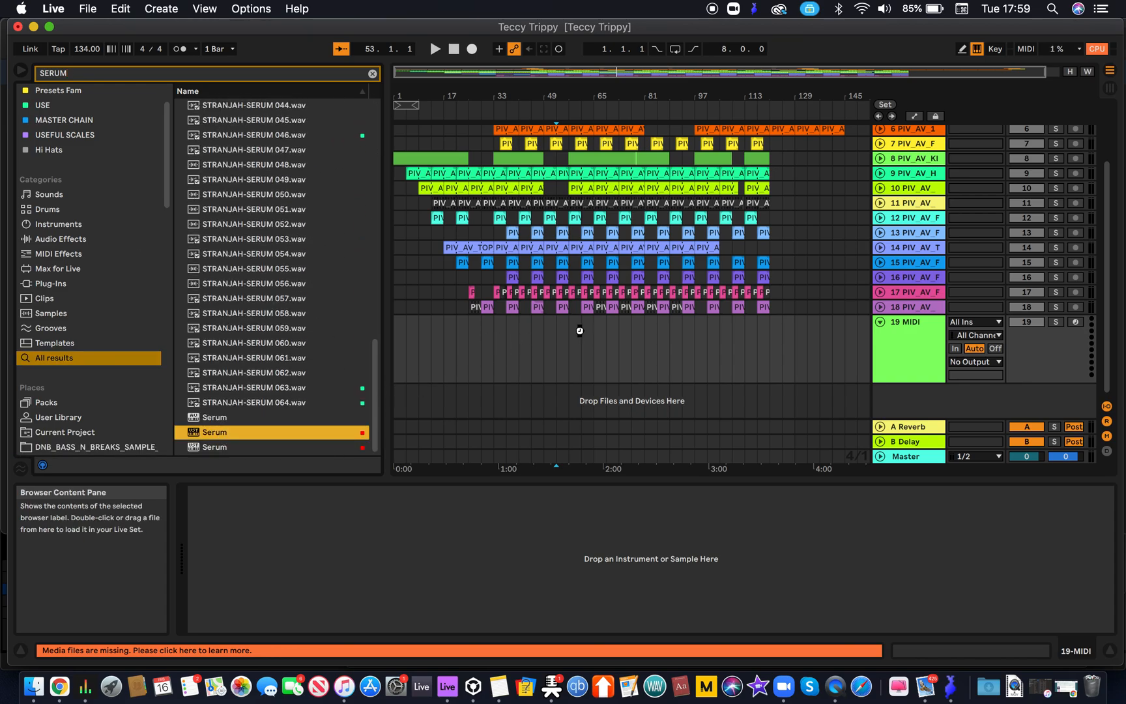
mouse_move(622, 326)
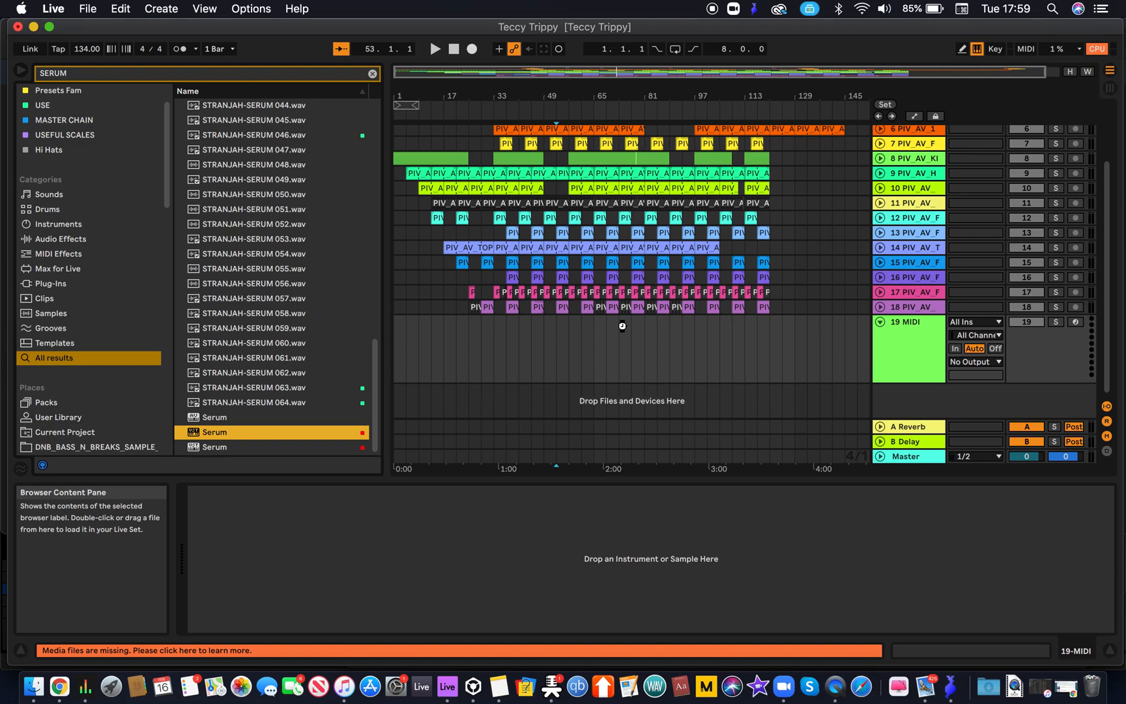
mouse_move(595, 258)
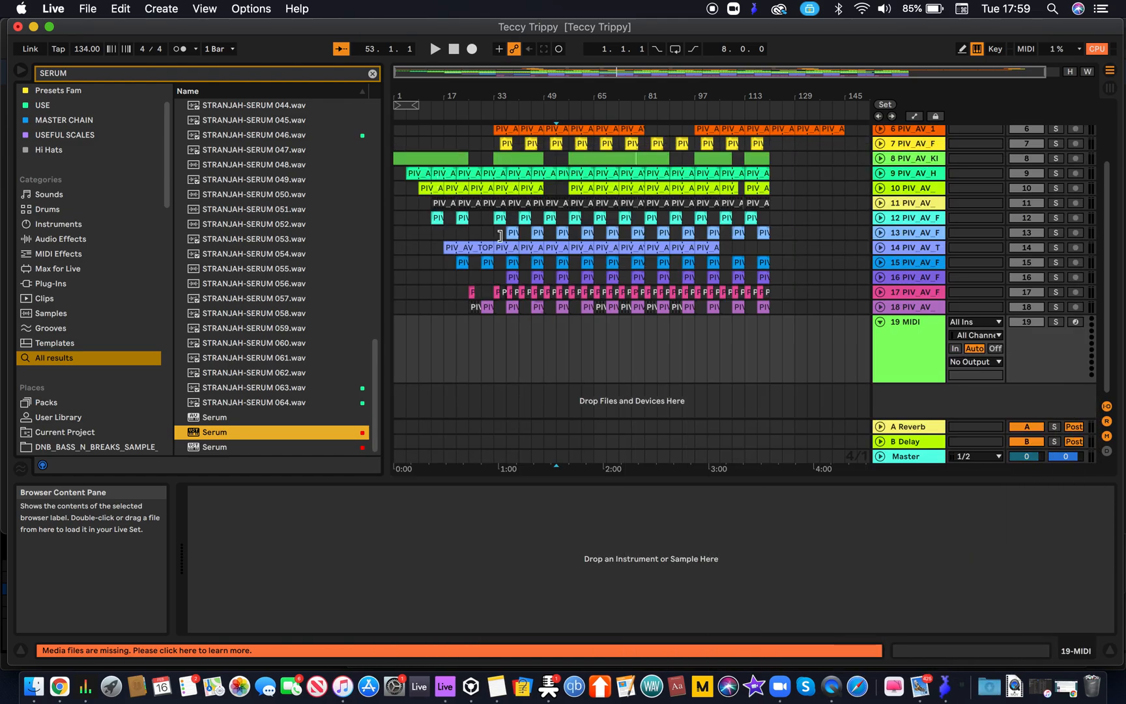
Load Serum onto MIDI track 19 and dismiss the missing Effect folder alert.
double_click(214, 431)
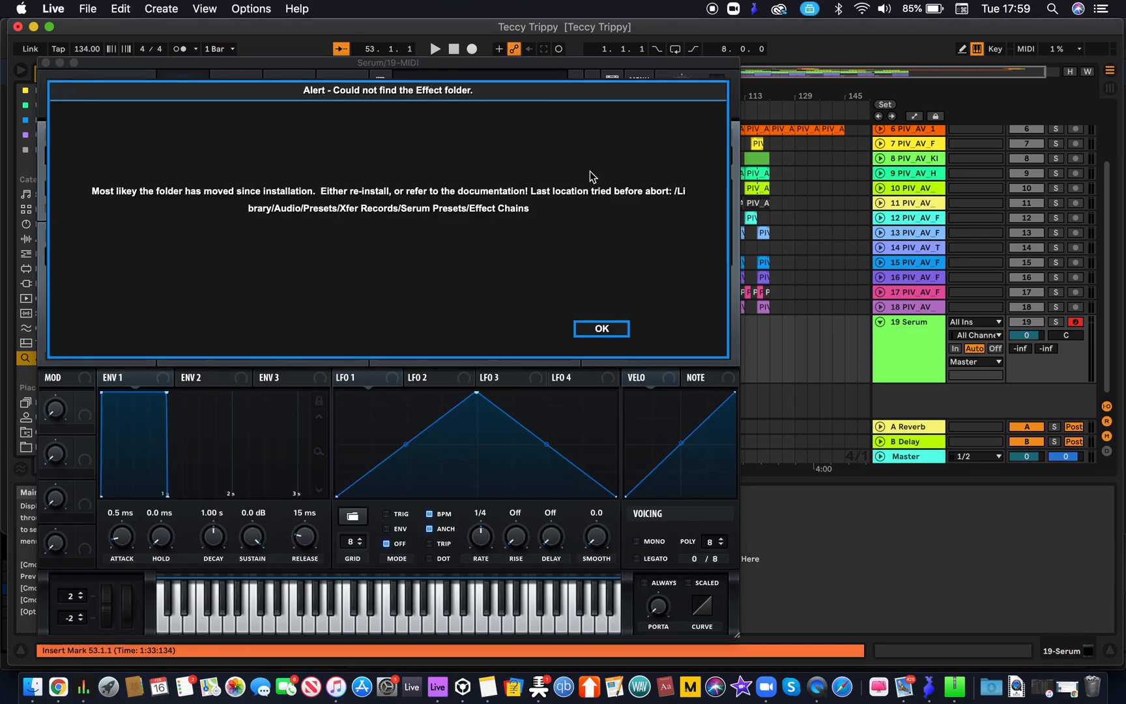
click(601, 329)
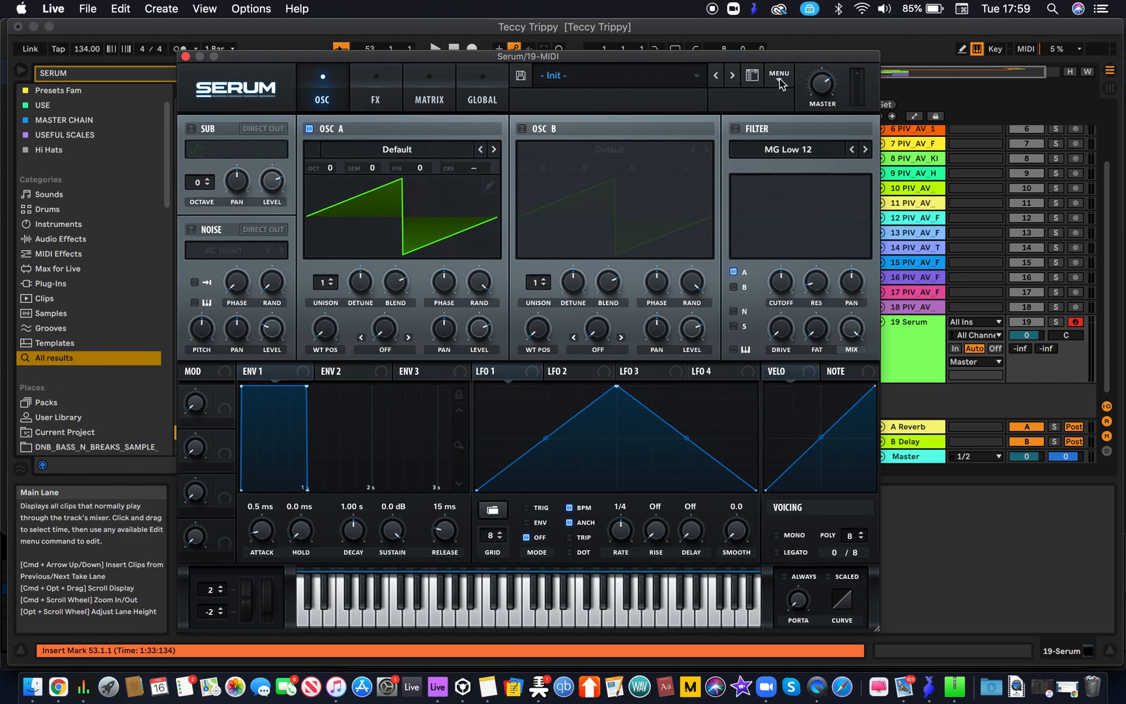
Open Serum's main MENU to reach the Show Serum Presets folder option.
click(779, 74)
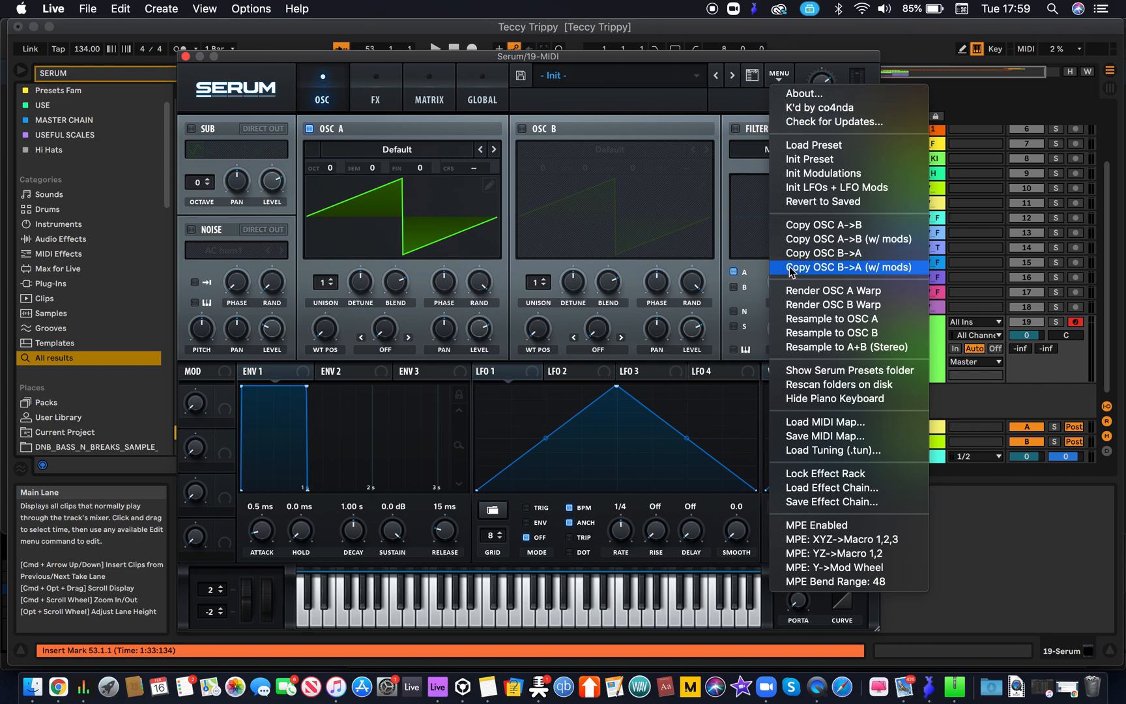
mouse_move(814, 145)
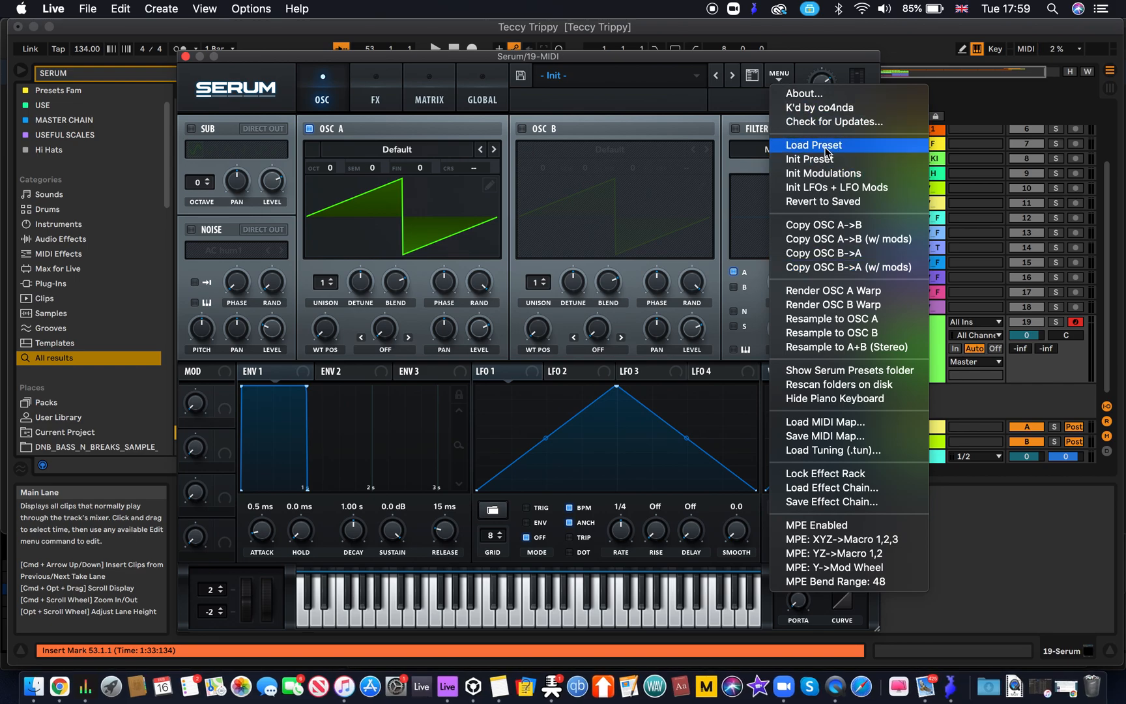
mouse_move(833, 399)
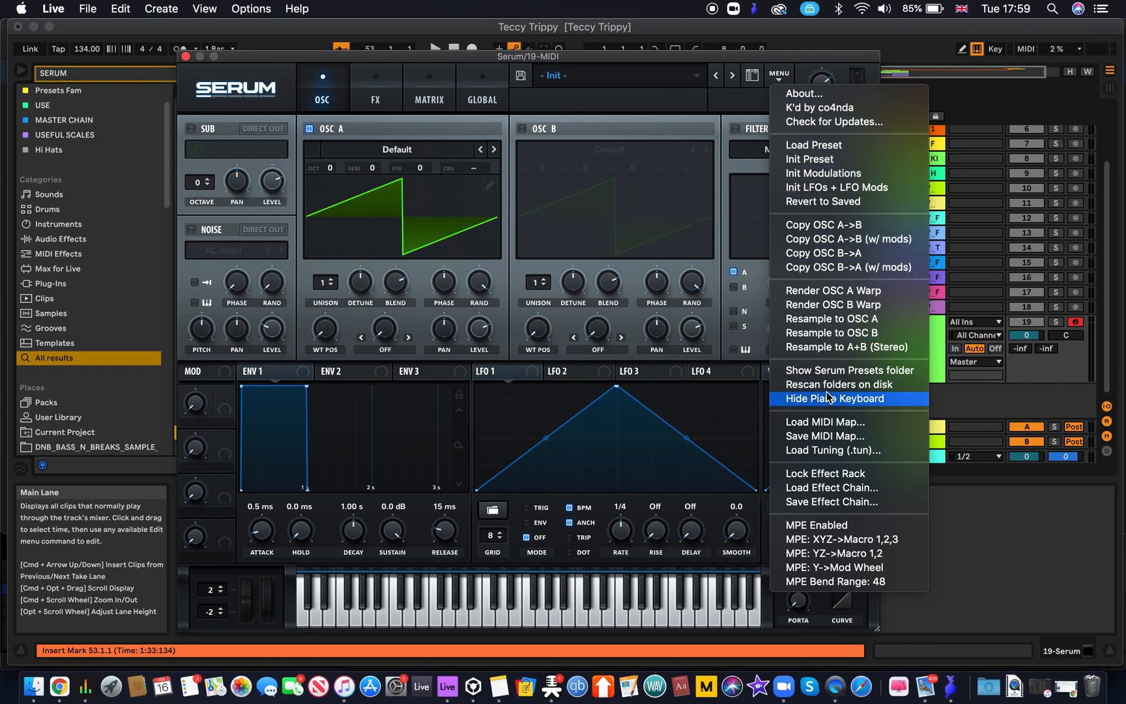
mouse_move(840, 370)
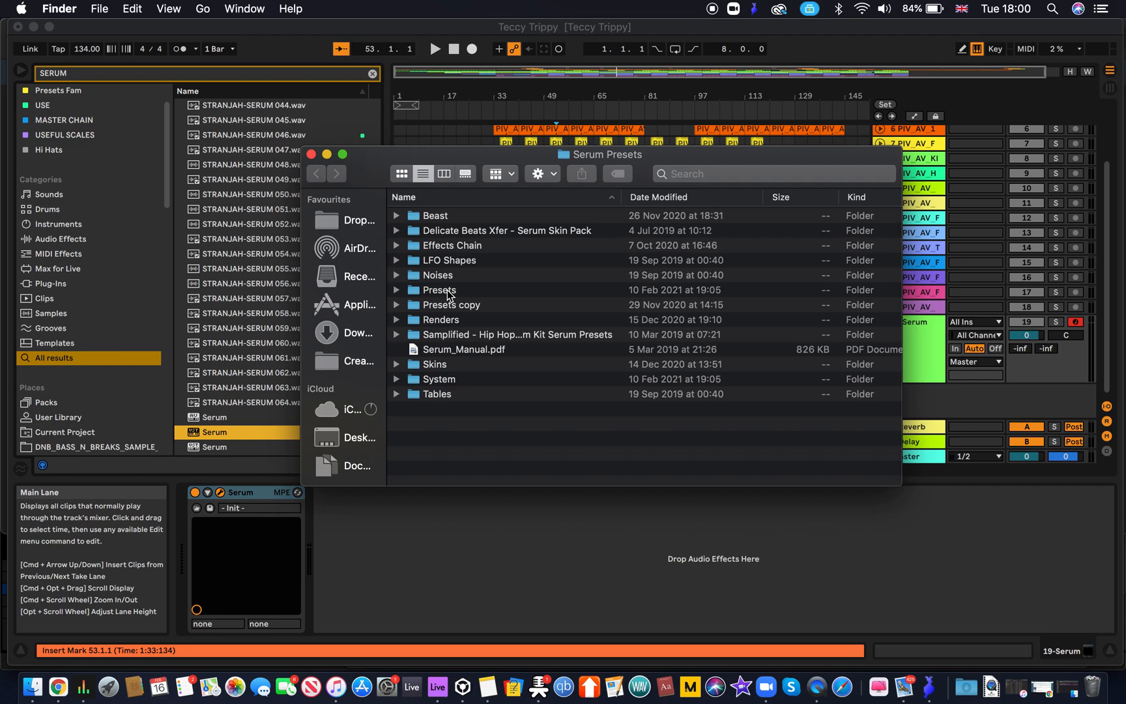
Inspect the Presets folder contents in Finder, then close the Serum Presets window.
click(439, 289)
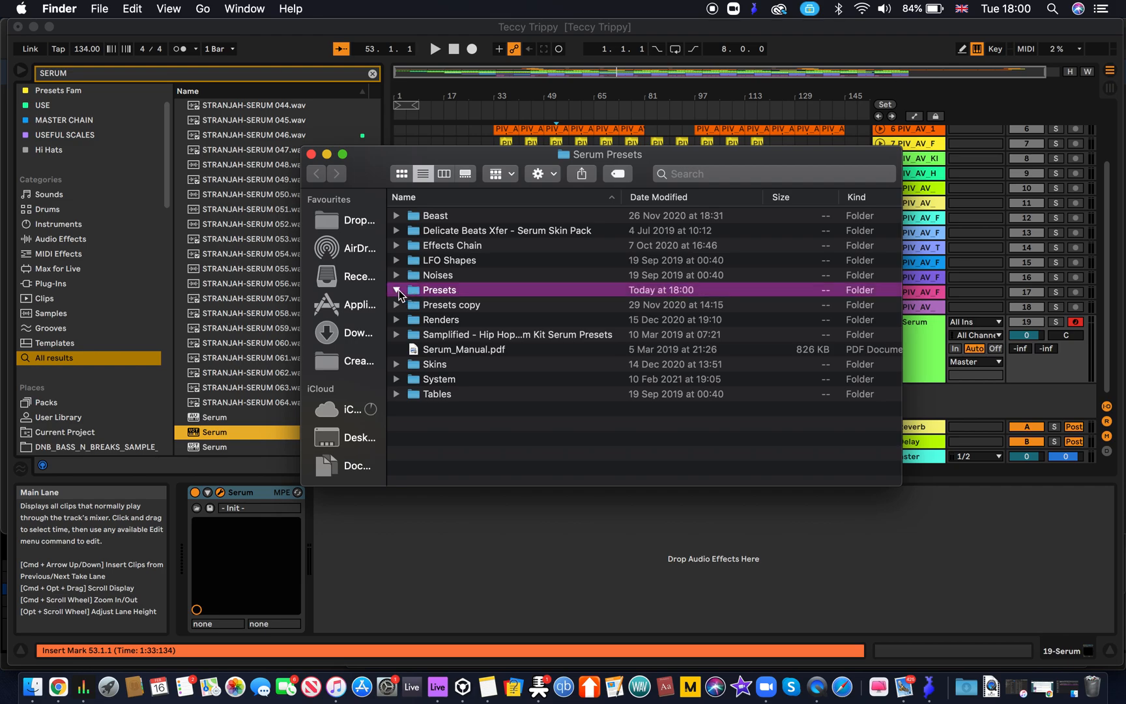
click(396, 290)
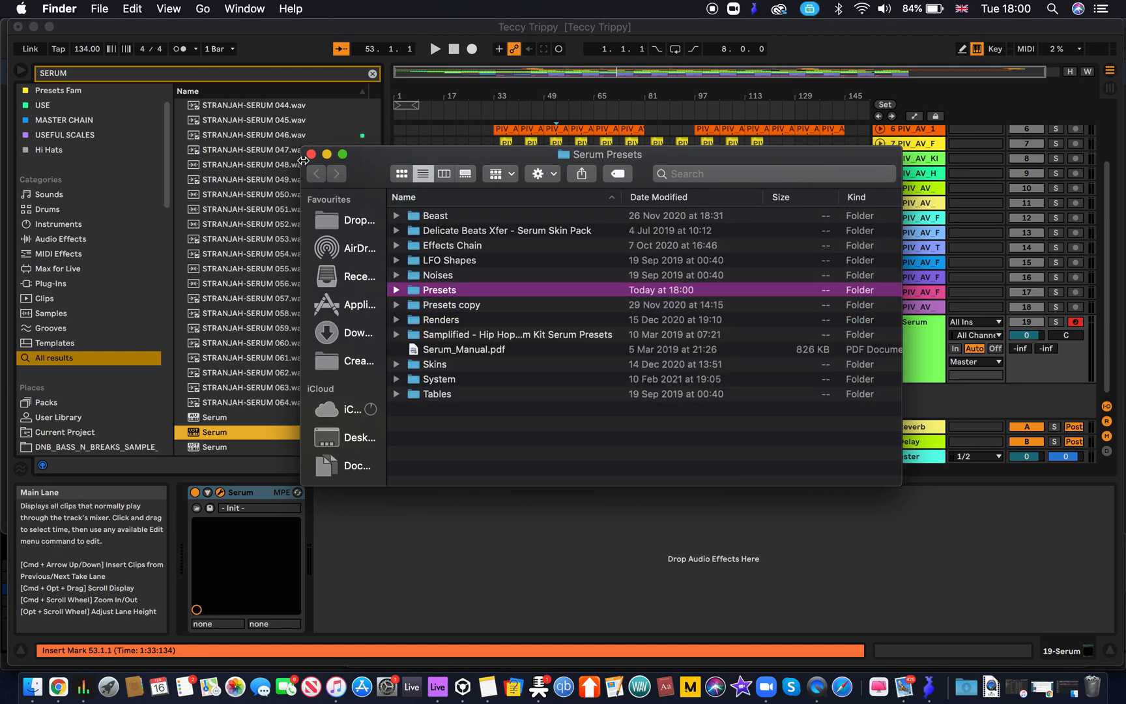
click(311, 154)
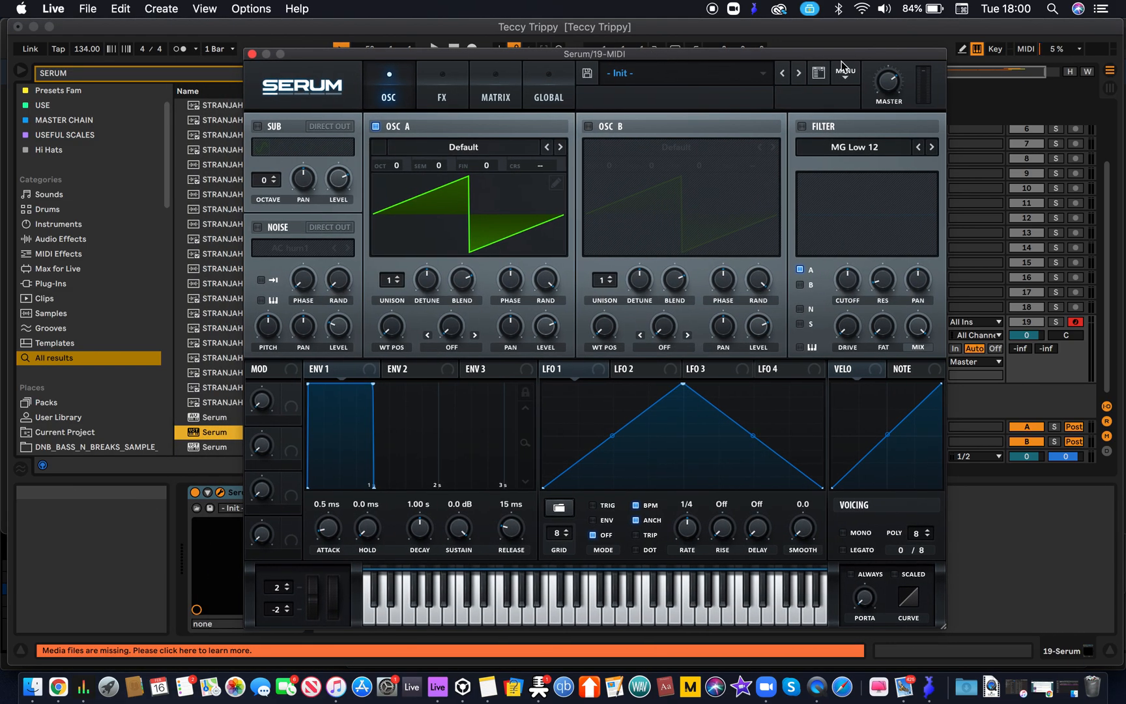
Rescan Serum's folders on disk, dismiss the Effect folder alert, and open the preset list.
click(846, 72)
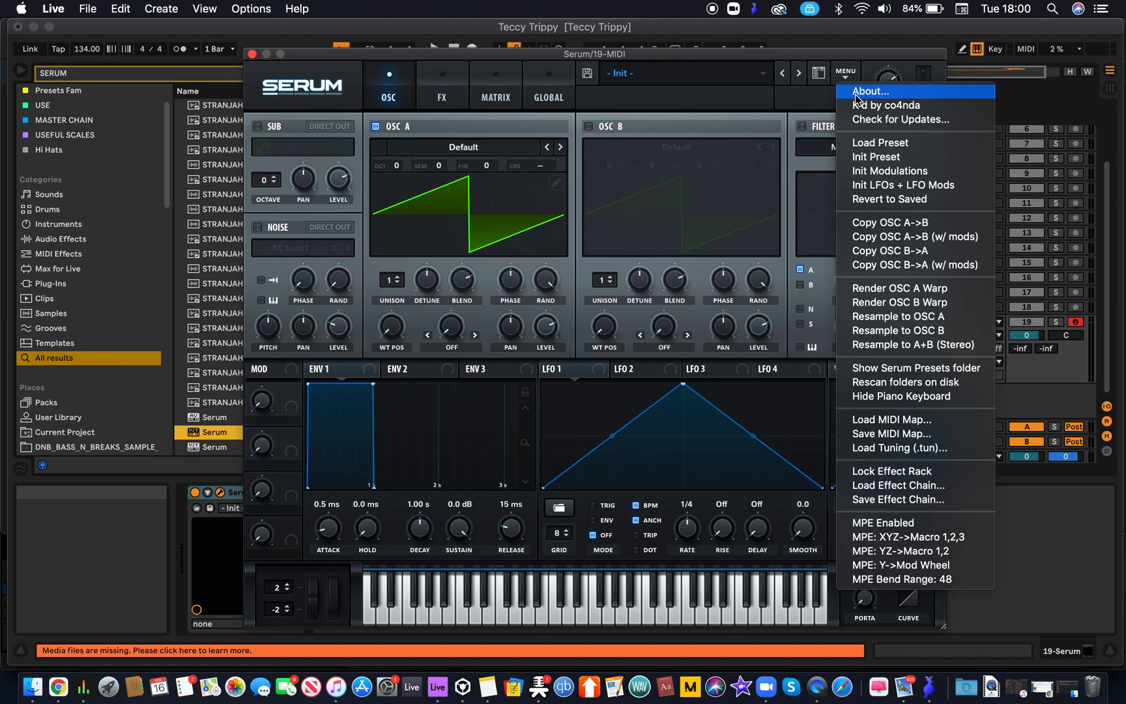
mouse_move(927, 381)
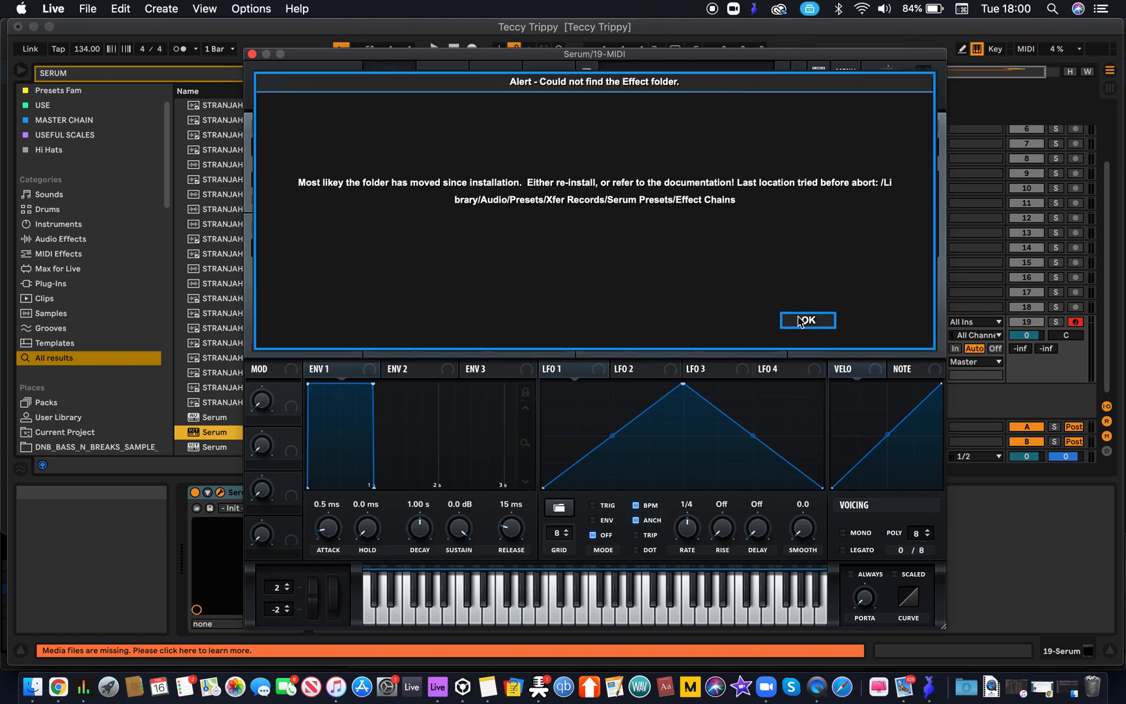
click(807, 320)
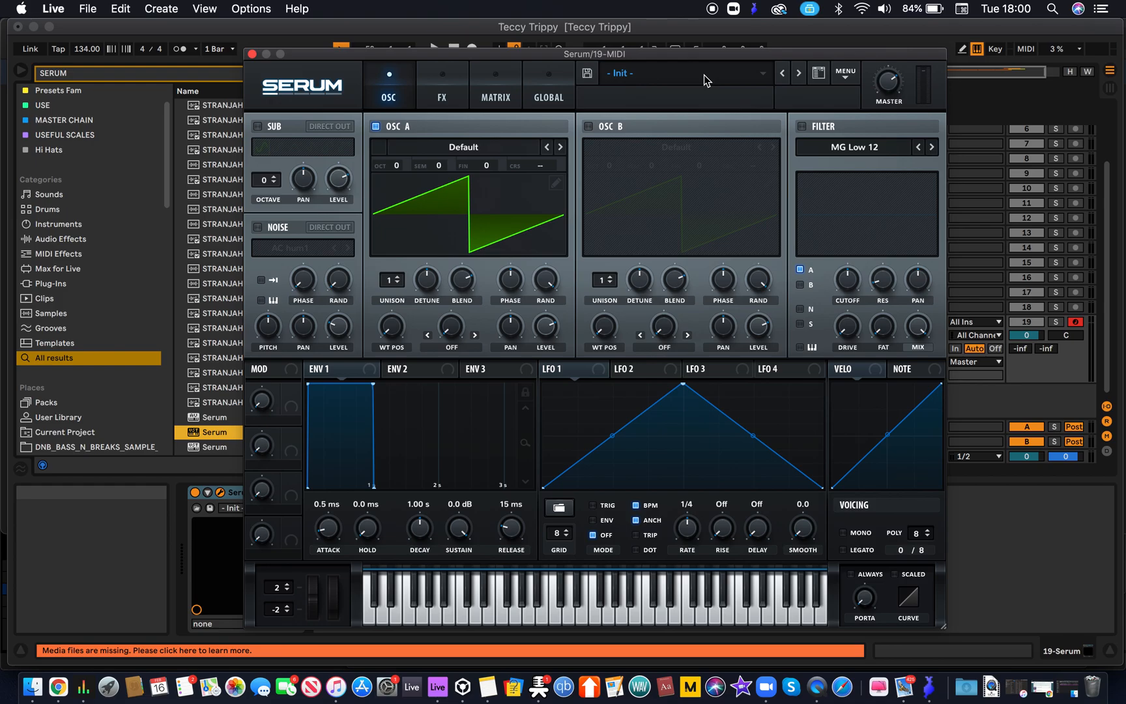
click(682, 72)
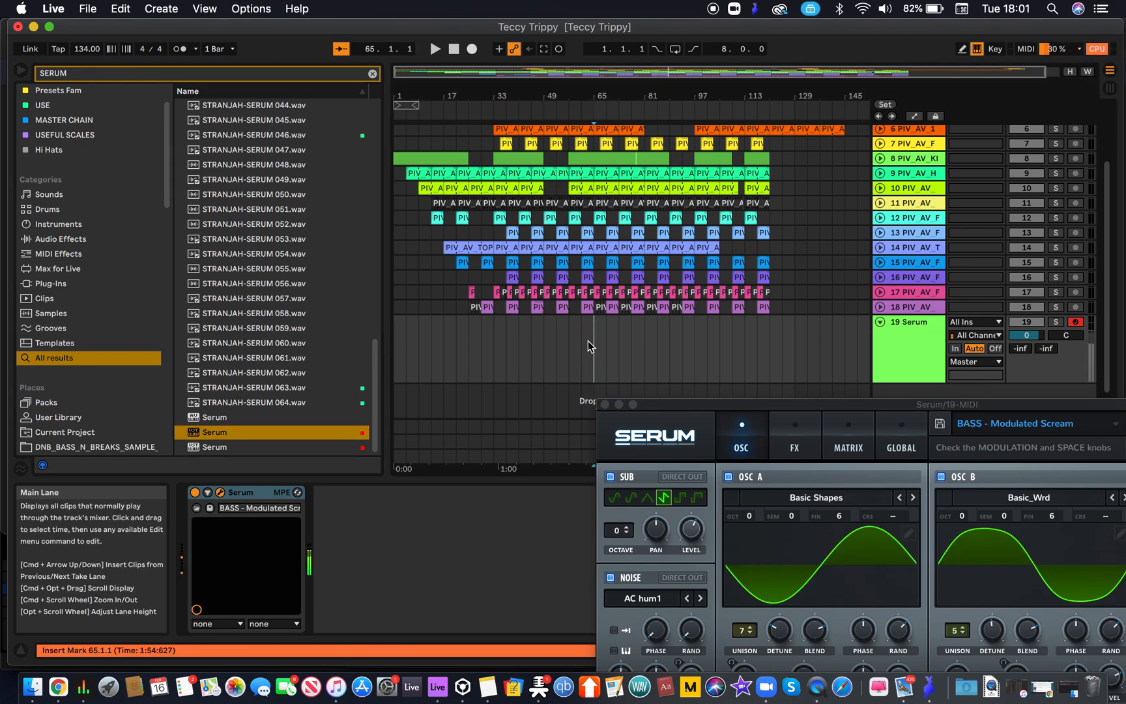
Step from BASS - Modulated Scream to the next preset, BASS - Movement.
click(1056, 322)
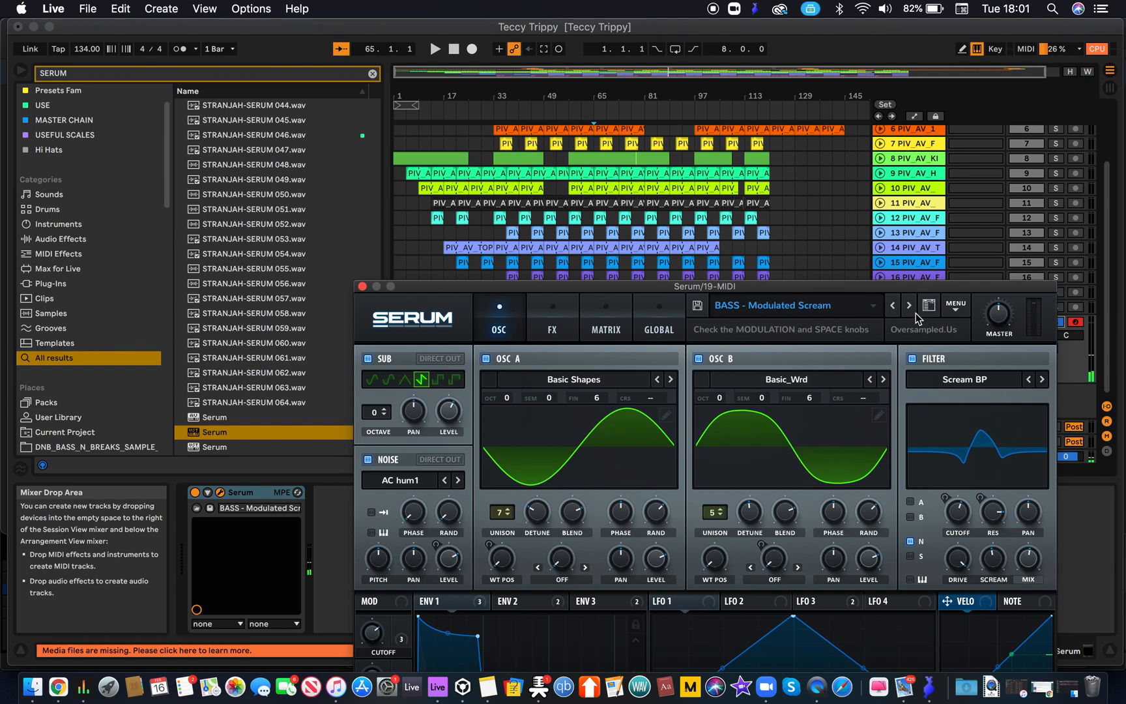
click(908, 305)
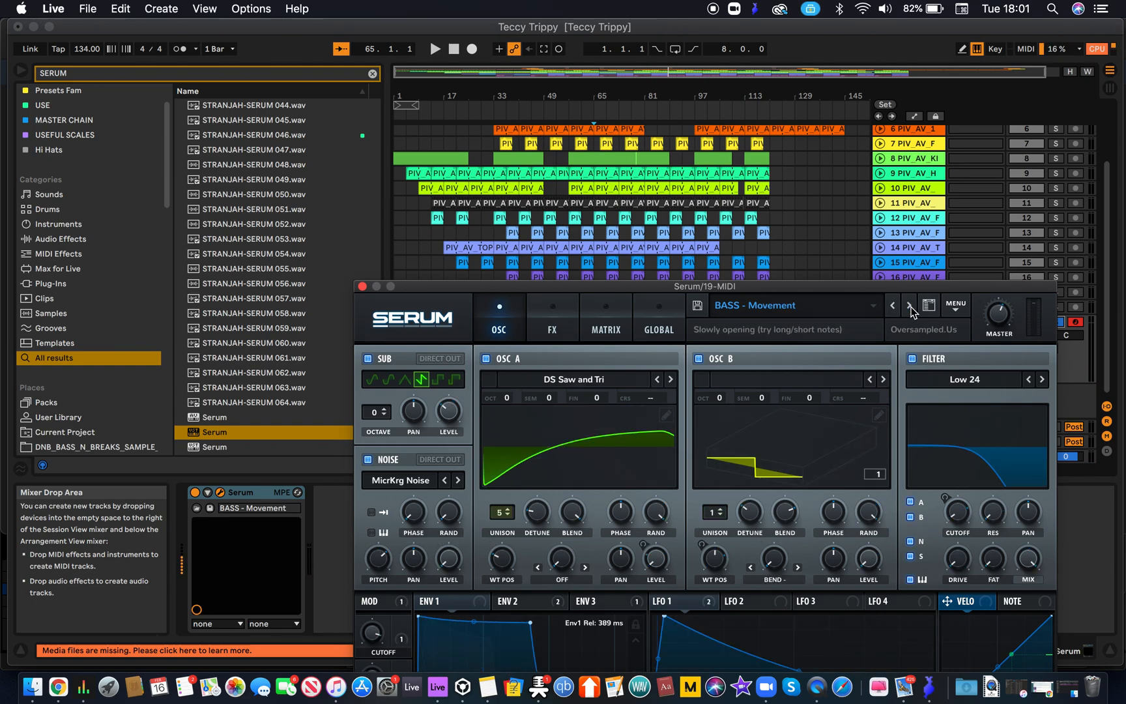